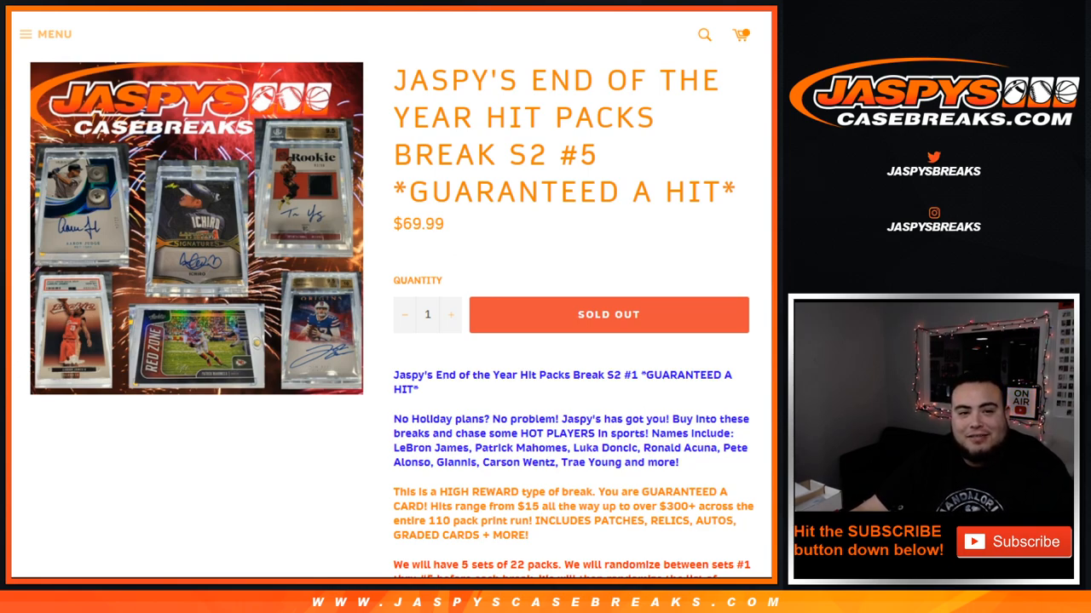
# Review the Dice Roller description, highlighting the HIGH REWARD sentence.
pyautogui.scroll(-3)
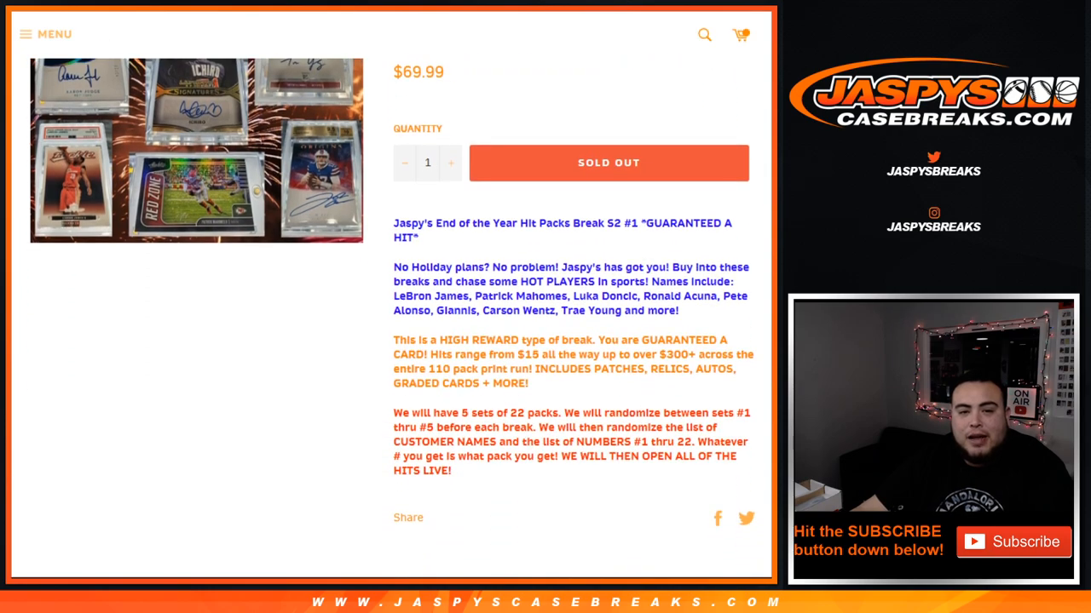
pyautogui.moveTo(418, 341); pyautogui.dragTo(587, 341)
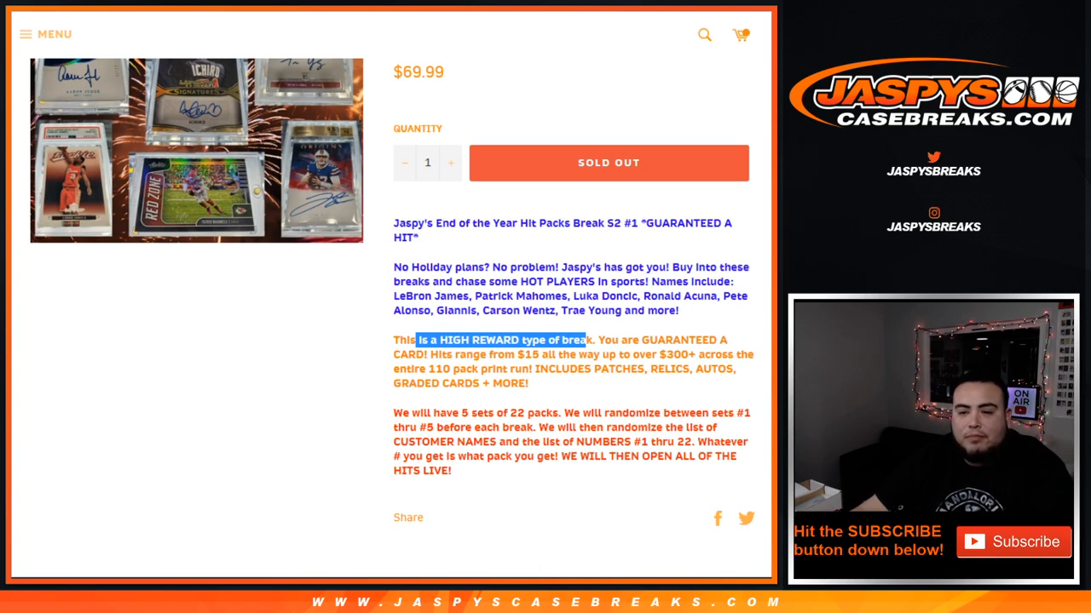
pyautogui.scroll(-3)
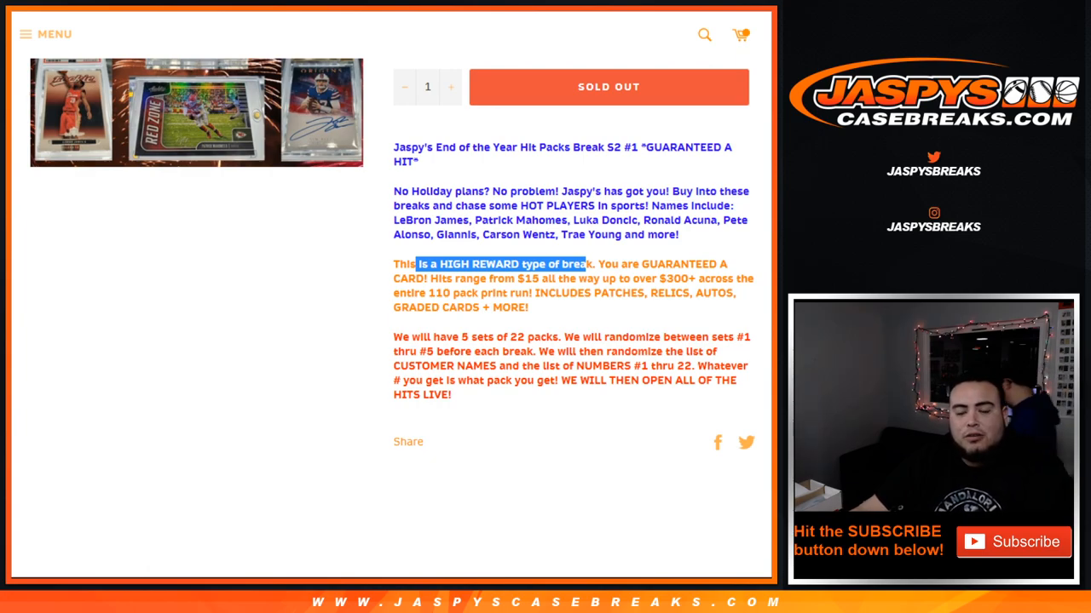
pyautogui.scroll(-3)
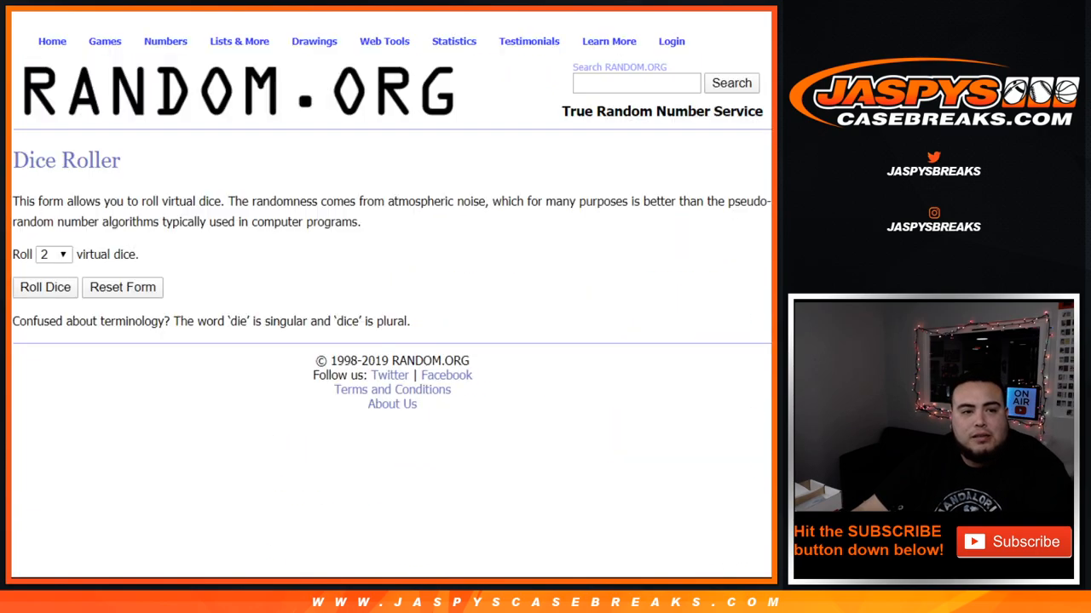
# Roll the two virtual dice, landing a one and a five.
pyautogui.click(45, 286)
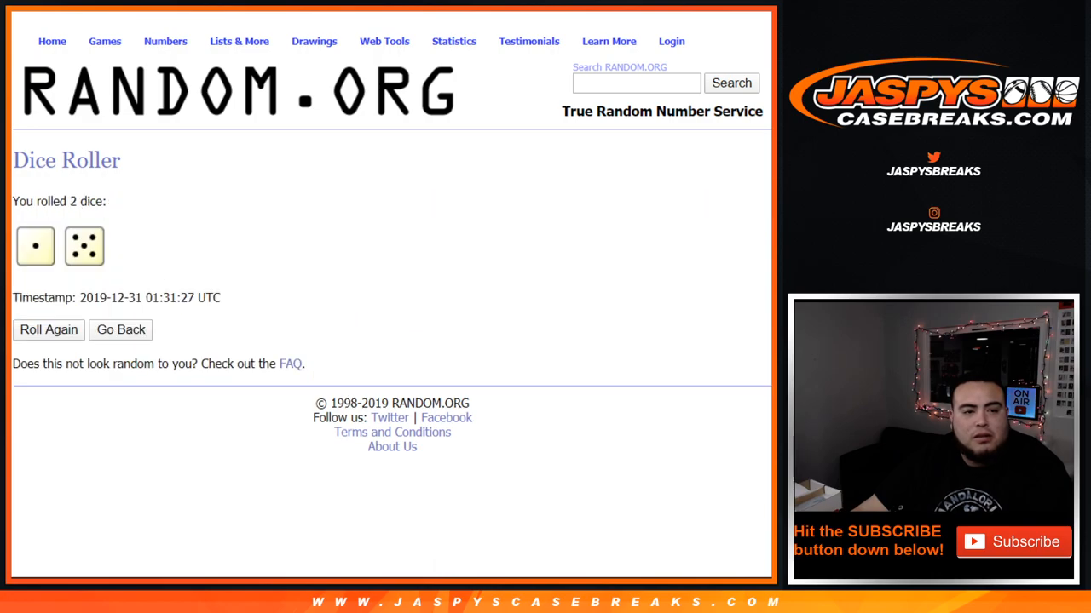
pyautogui.click(165, 41)
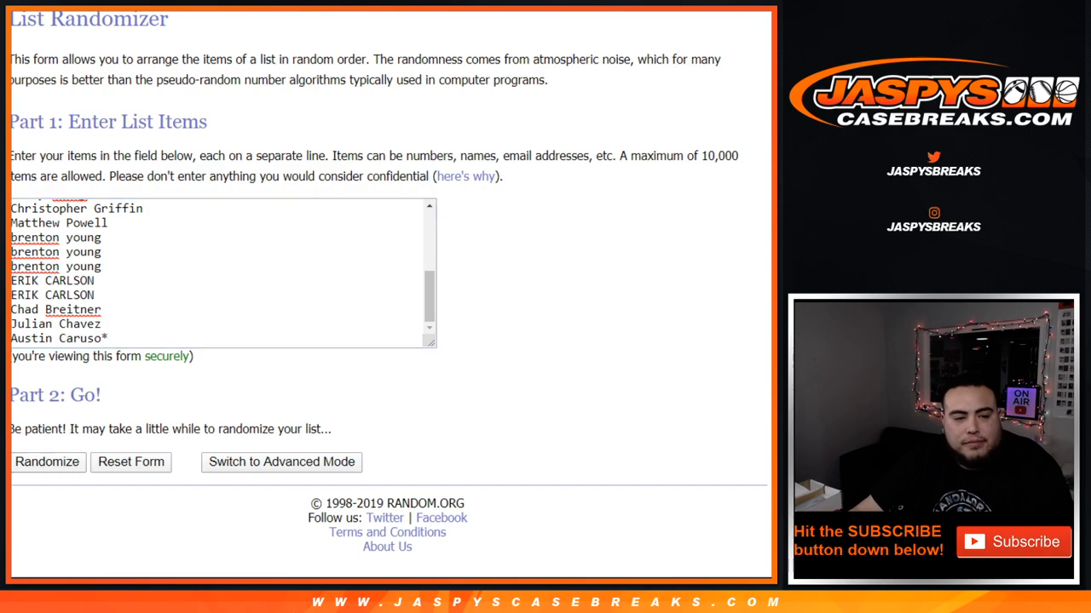
# Randomize the 22 customer names three times in the List Randomizer.
pyautogui.click(48, 461)
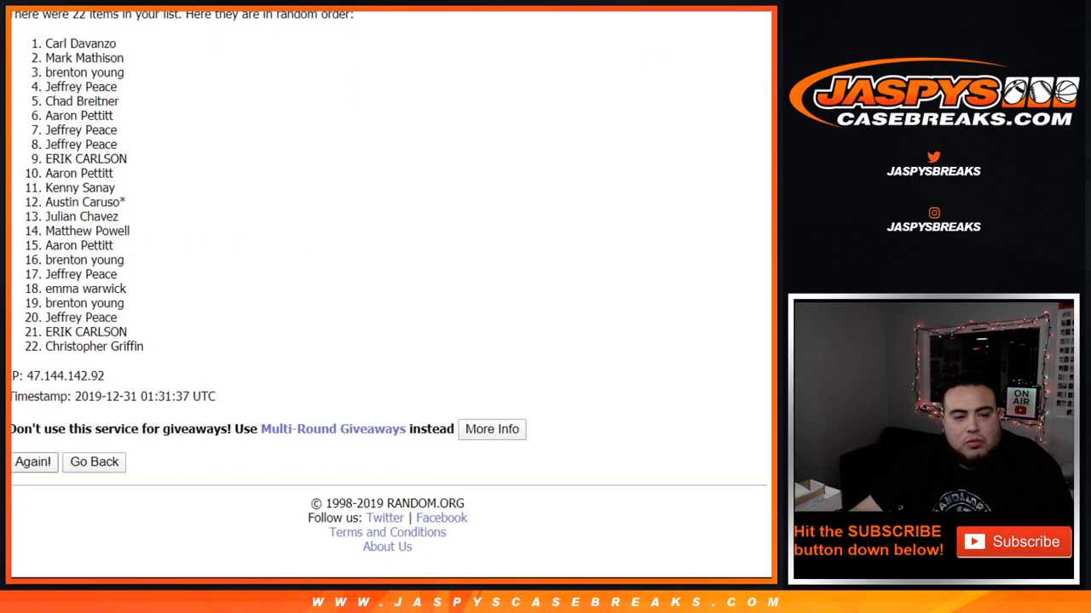
pyautogui.click(32, 462)
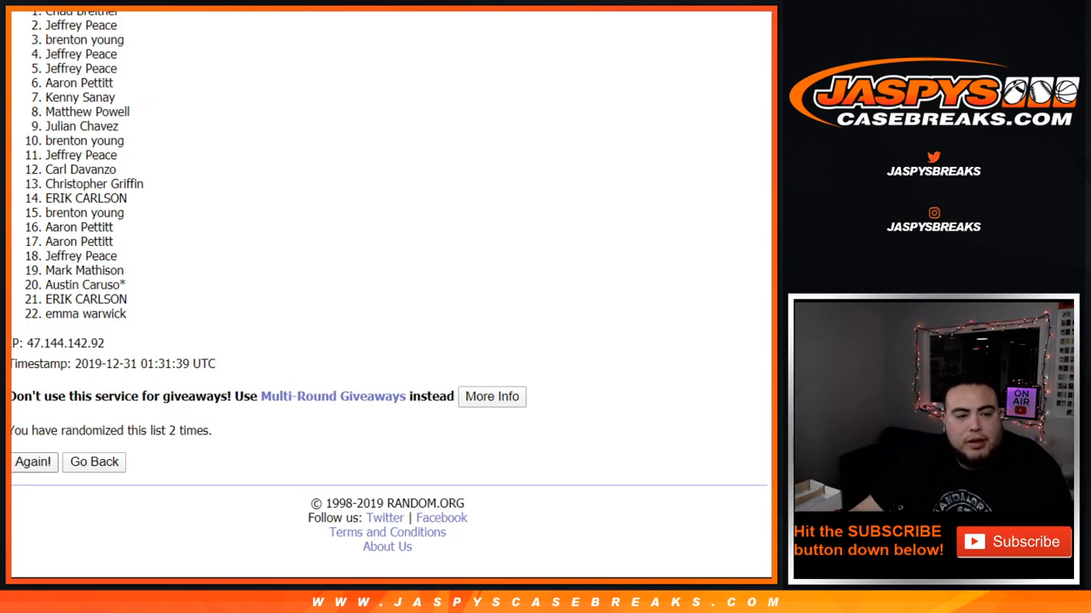
pyautogui.click(32, 461)
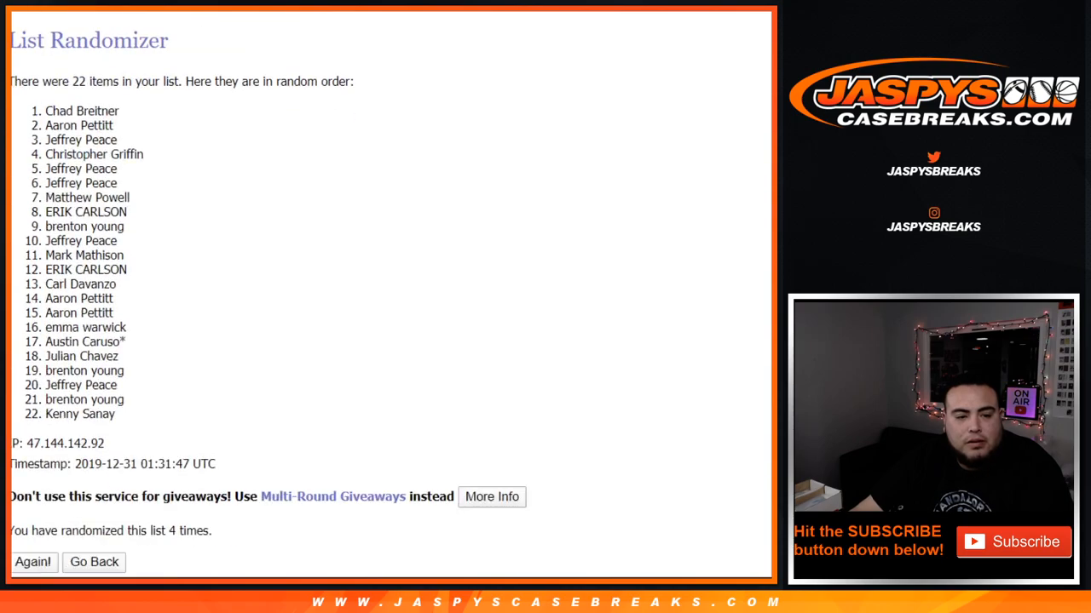
pyautogui.scroll(-3)
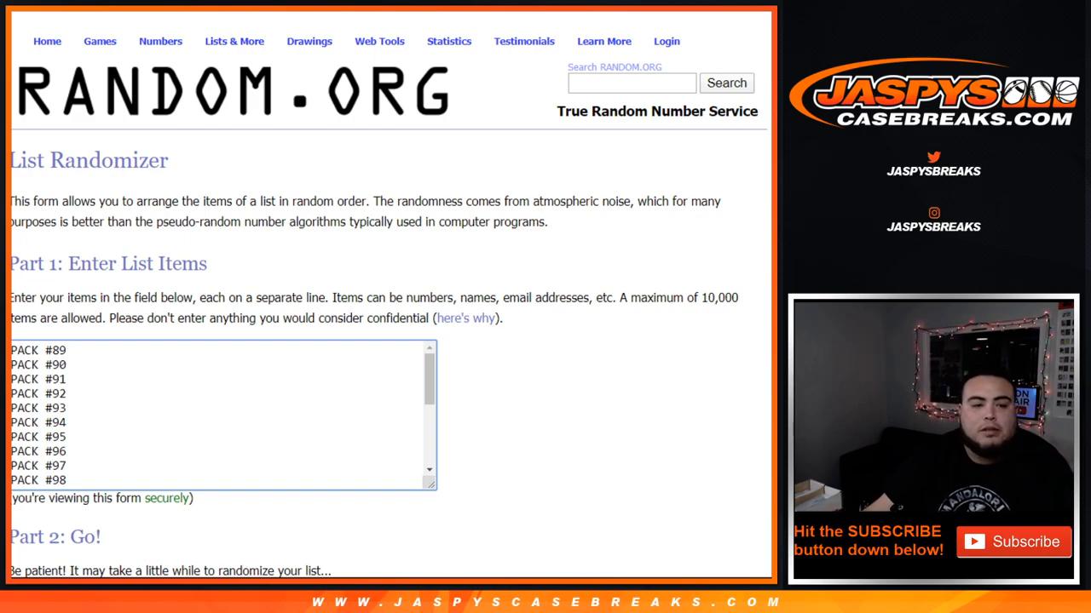
# Randomize the PACK #89 to PACK #110 list three times.
pyautogui.scroll(-3)
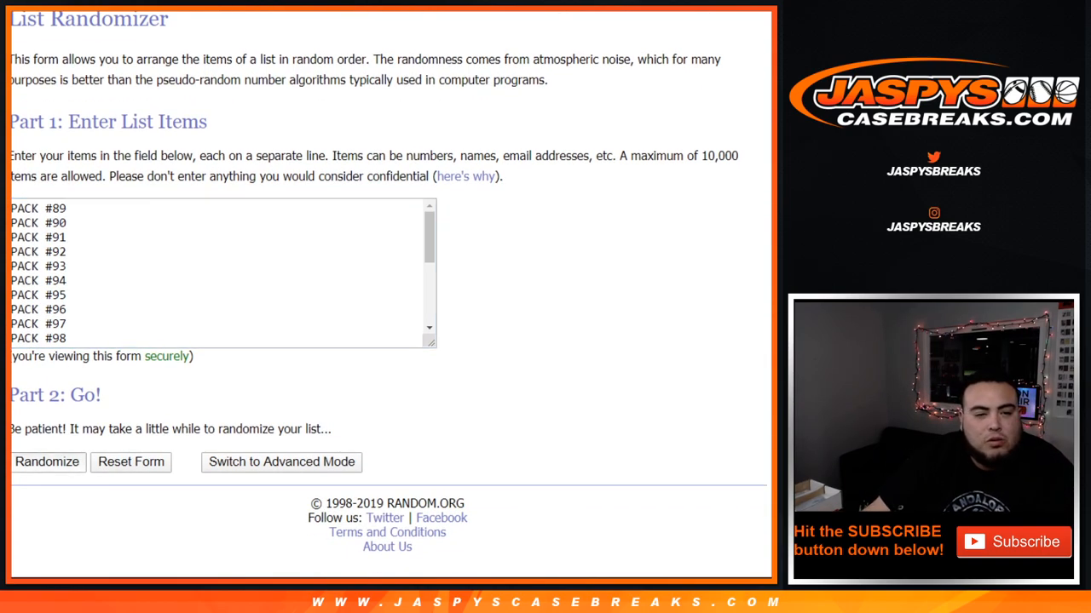
pyautogui.click(47, 462)
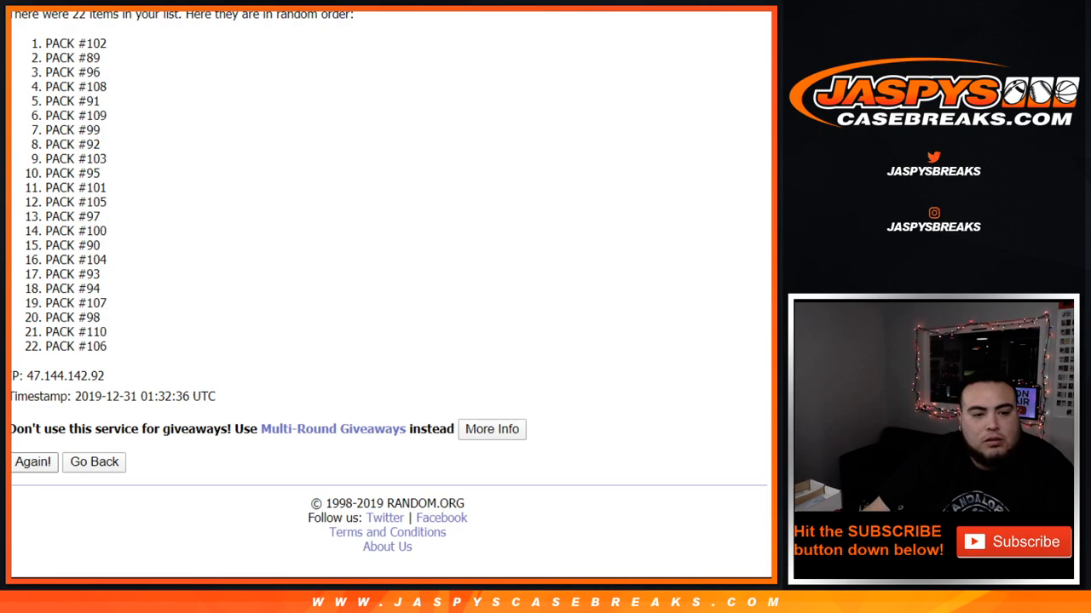
pyautogui.click(32, 462)
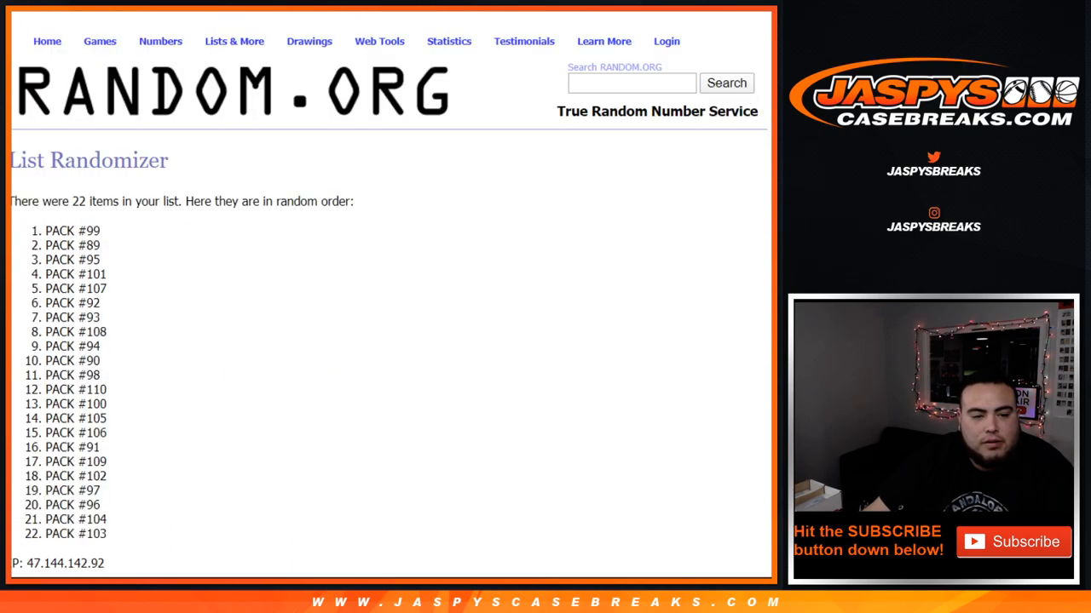
pyautogui.scroll(-3)
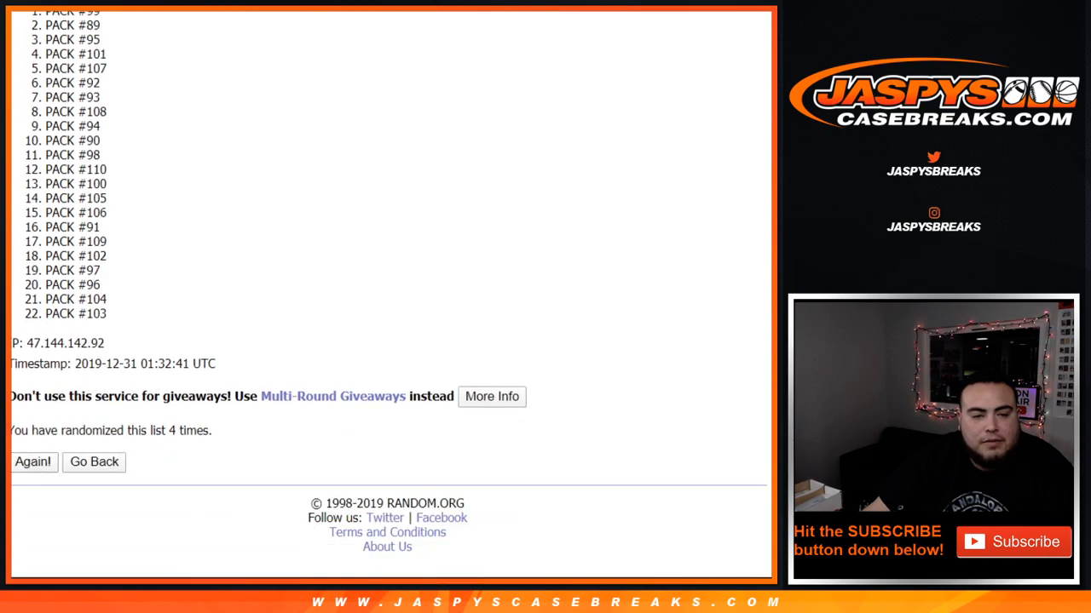
pyautogui.click(32, 462)
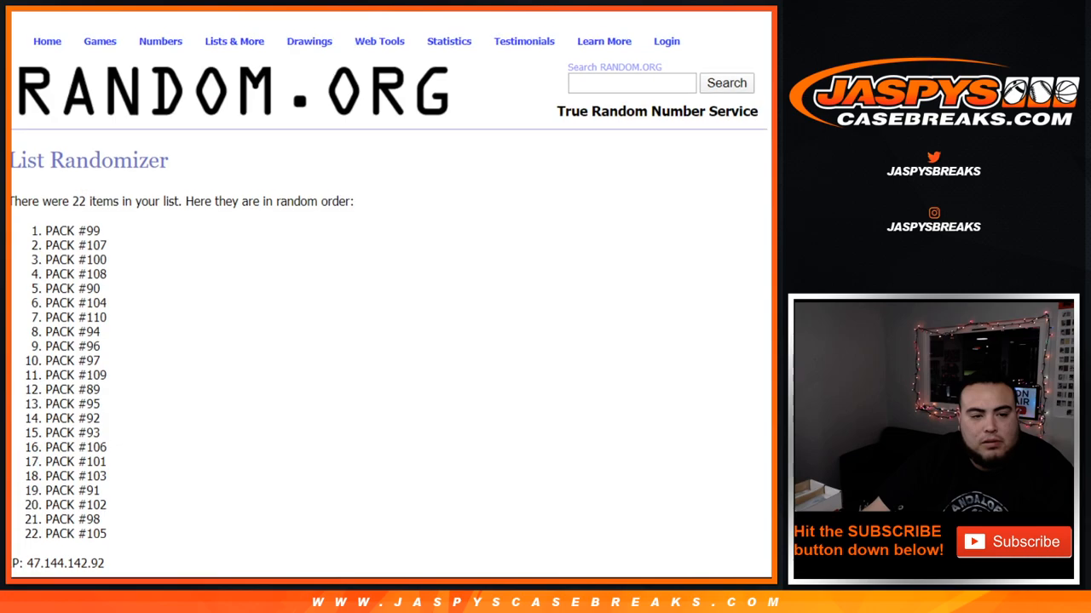
# Select the final randomized pack order for copying to the spreadsheet.
pyautogui.moveTo(48, 230); pyautogui.dragTo(106, 535)
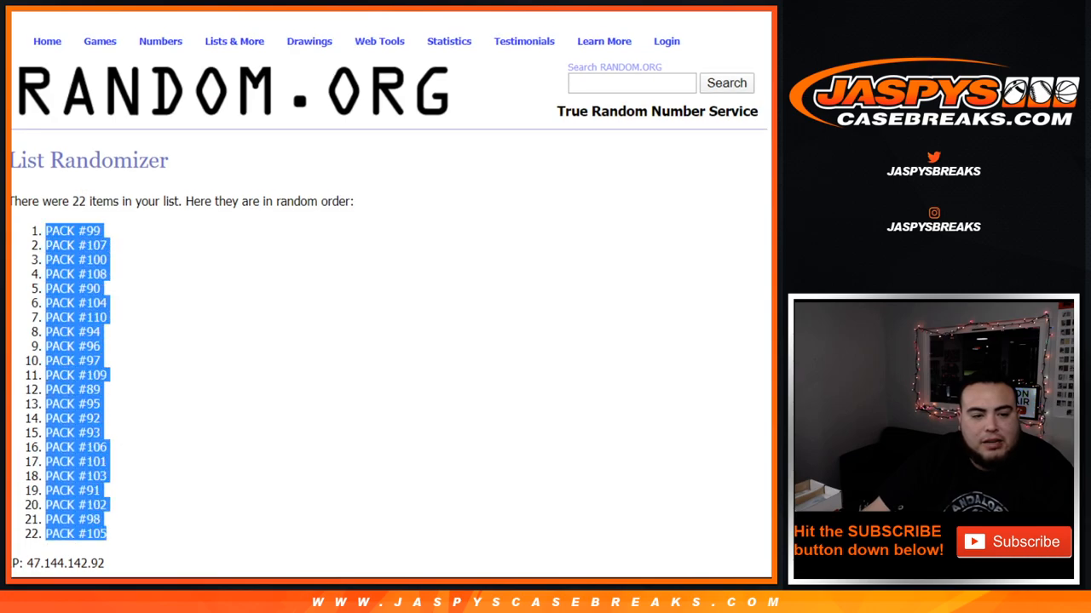
pyautogui.scroll(-3)
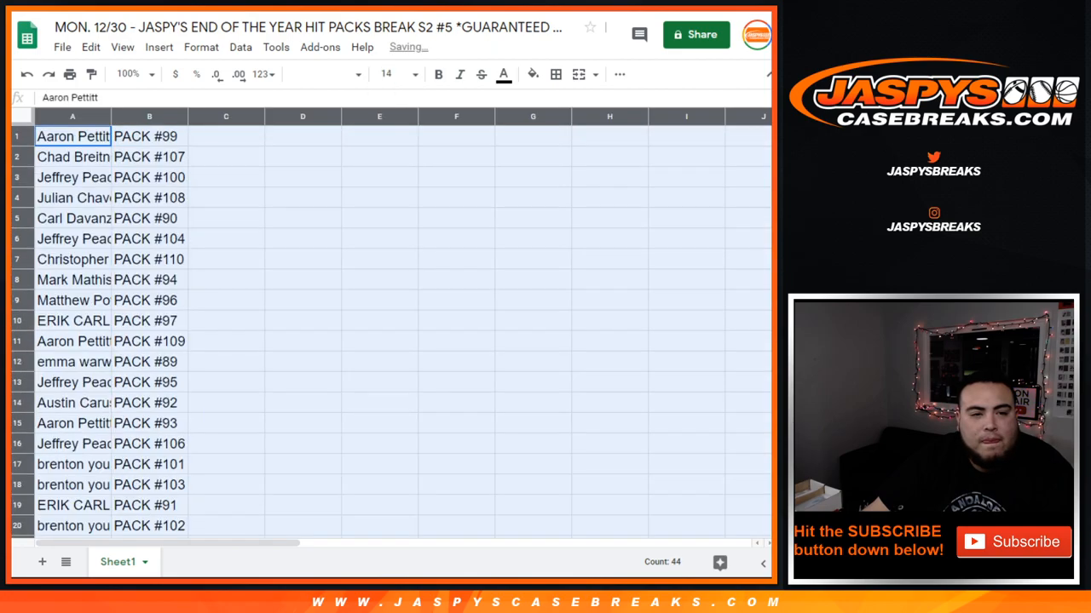
pyautogui.moveTo(111, 116); pyautogui.dragTo(153, 116)
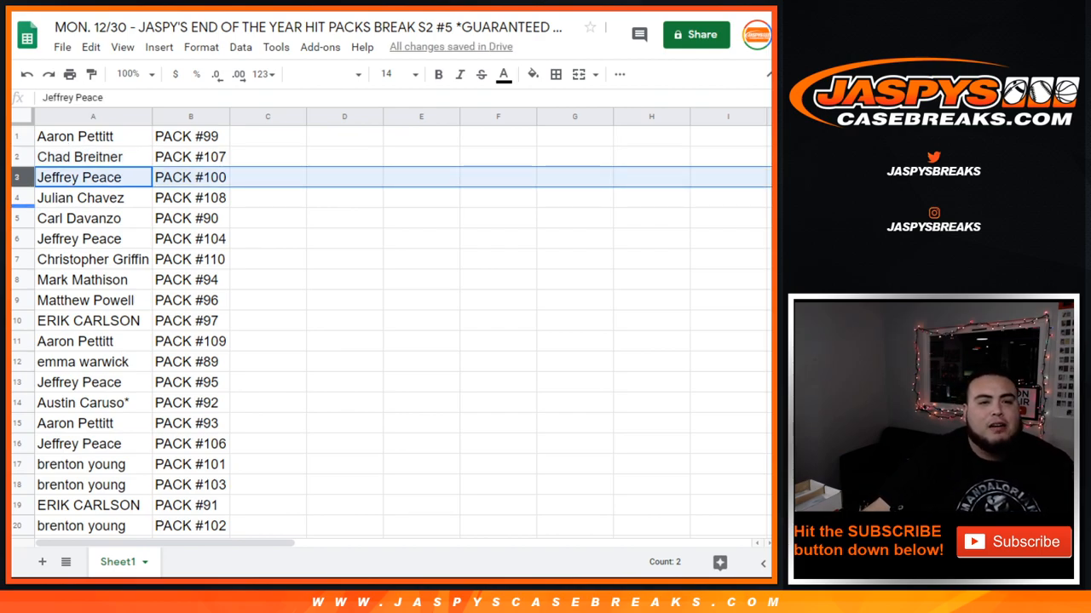
pyautogui.click(92, 218)
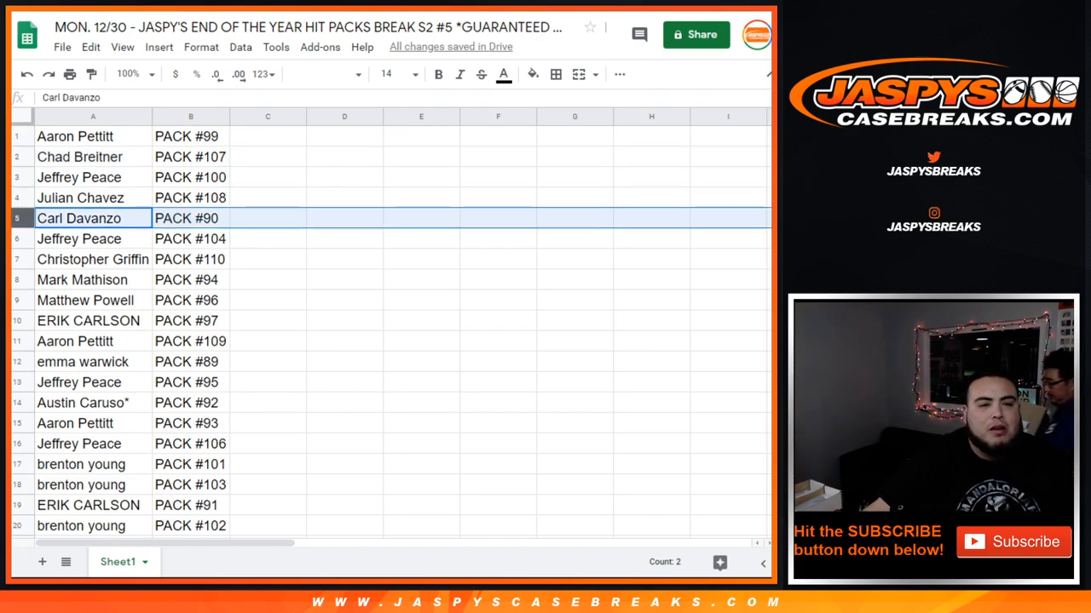
pyautogui.click(92, 260)
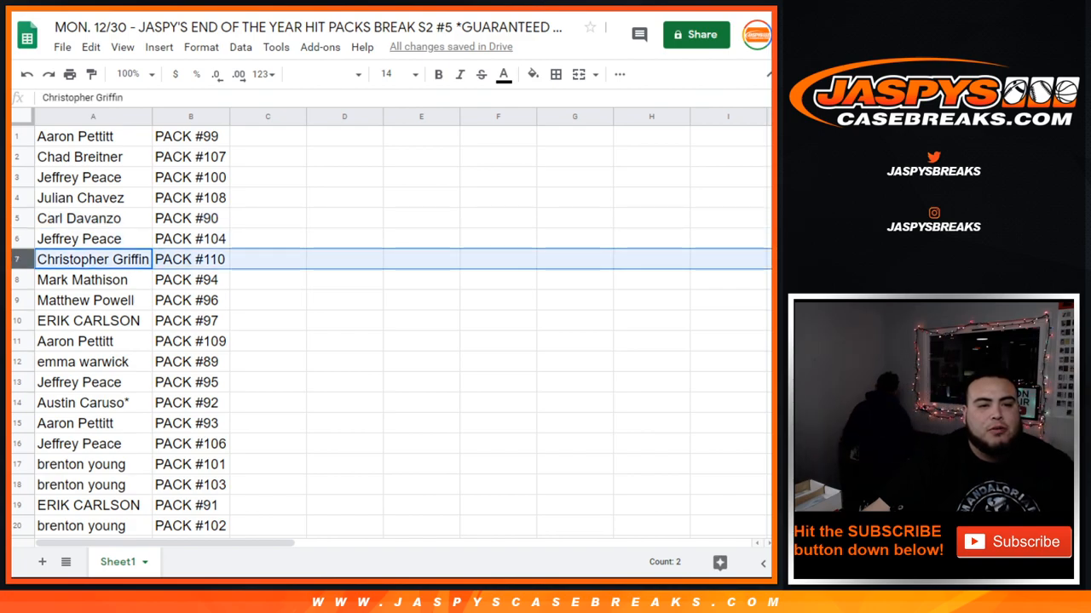
pyautogui.click(81, 280)
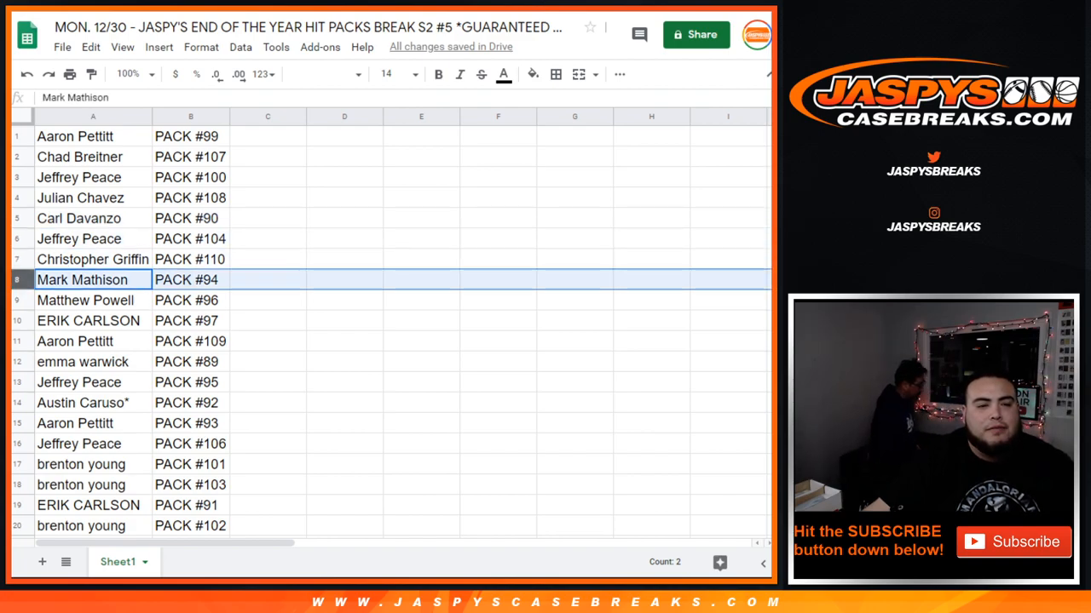
pyautogui.click(85, 300)
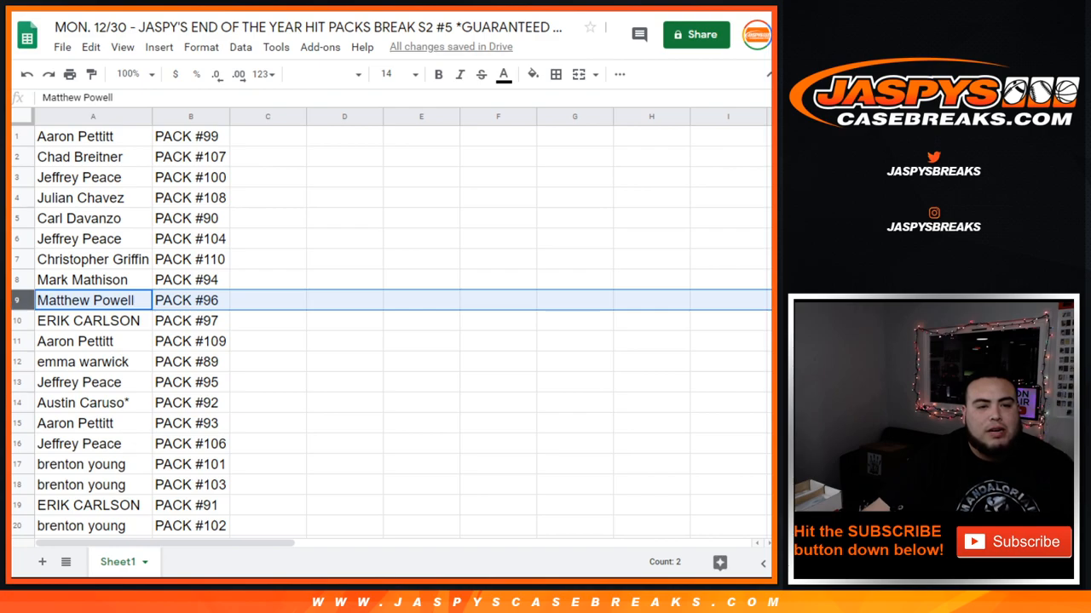
pyautogui.click(89, 320)
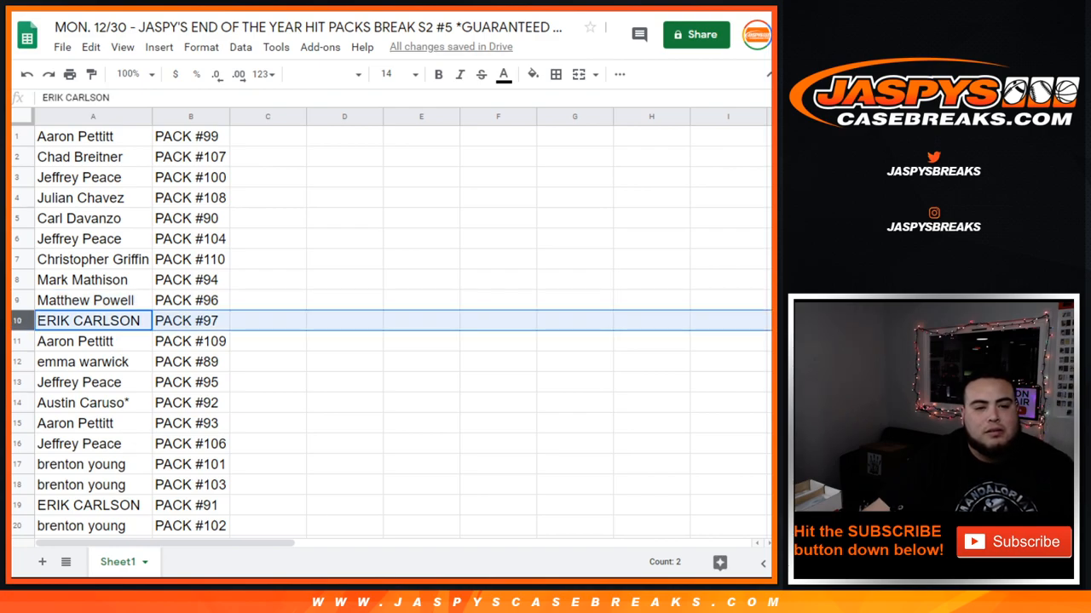
pyautogui.click(74, 340)
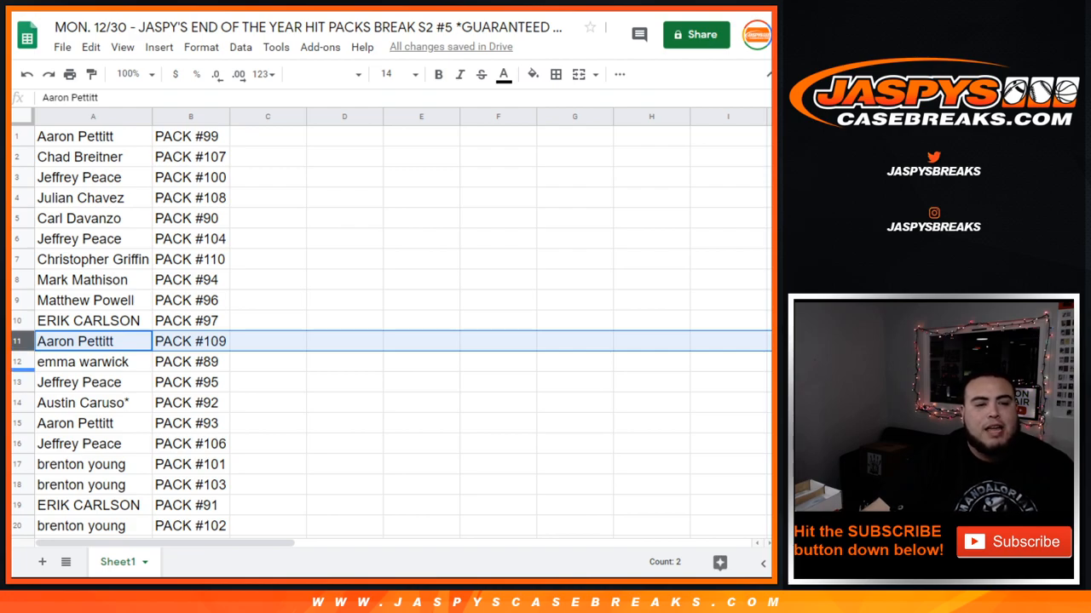
pyautogui.click(78, 382)
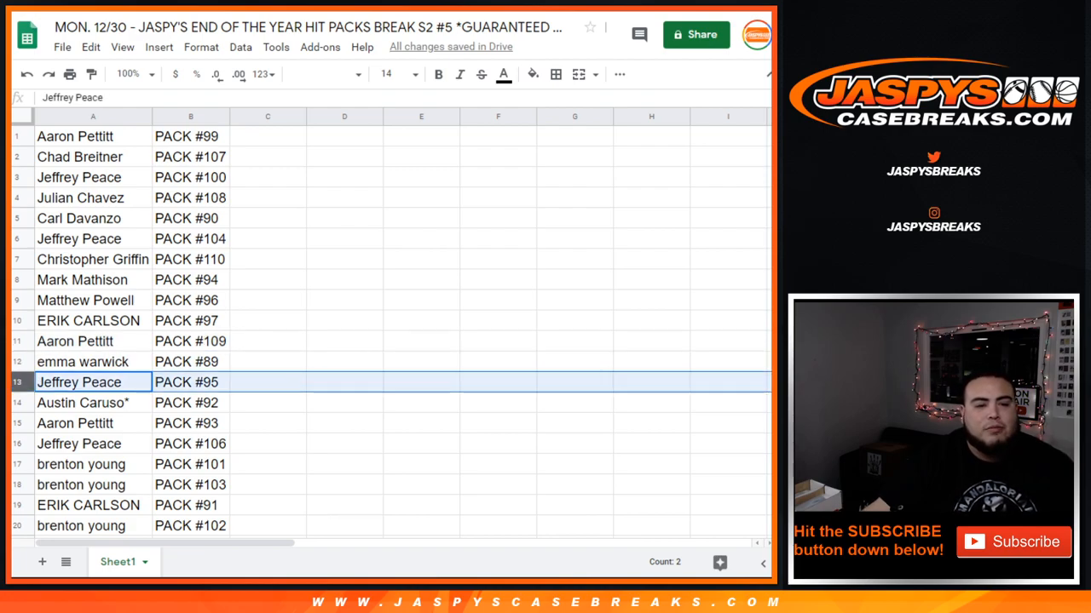
pyautogui.click(75, 423)
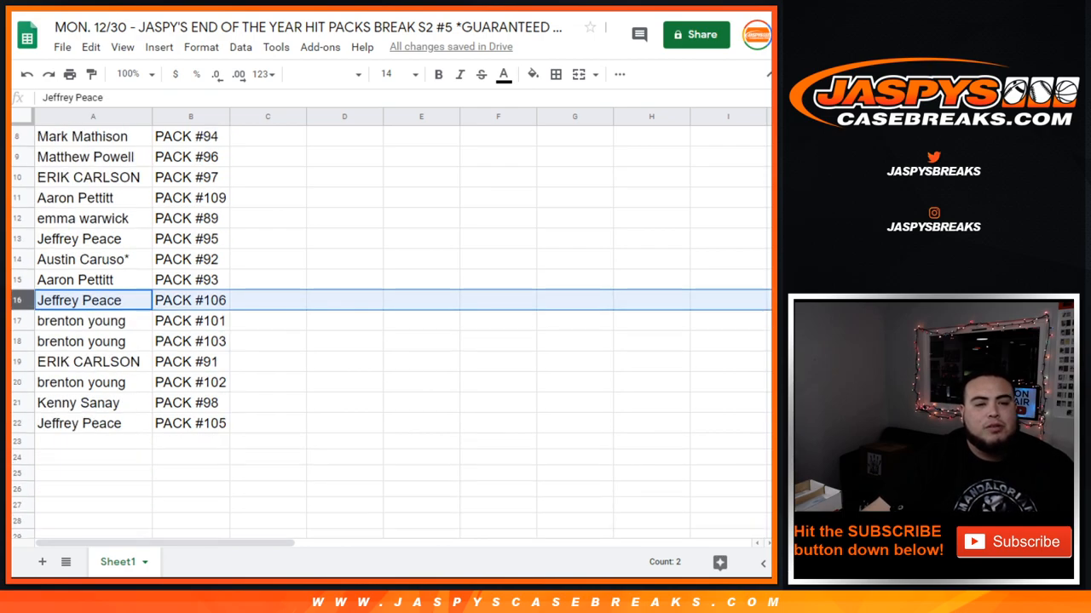
pyautogui.click(80, 321)
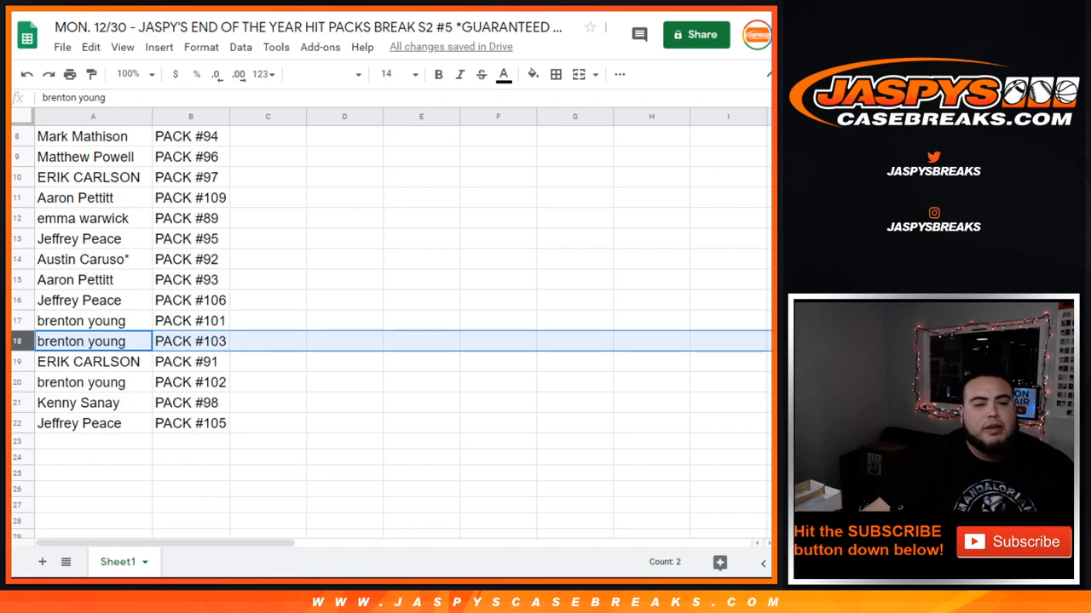
pyautogui.click(81, 381)
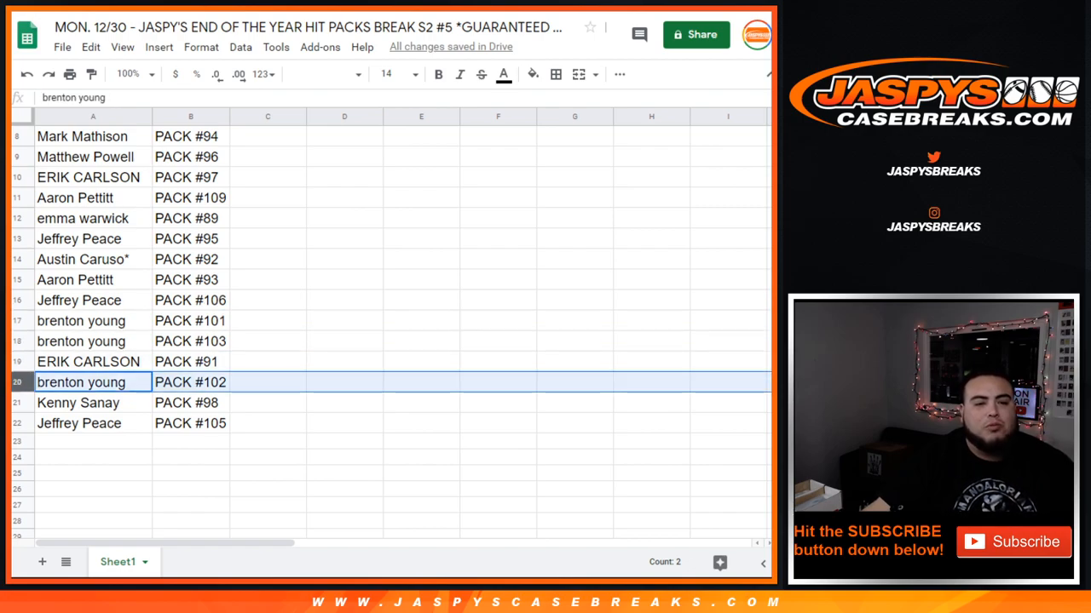
pyautogui.click(78, 422)
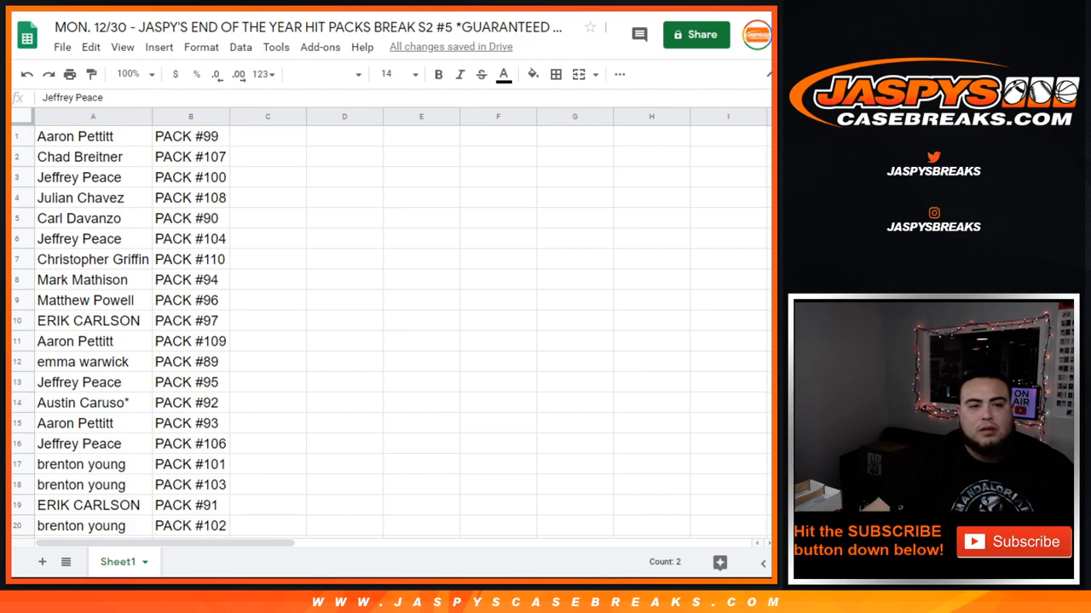
pyautogui.scroll(-3)
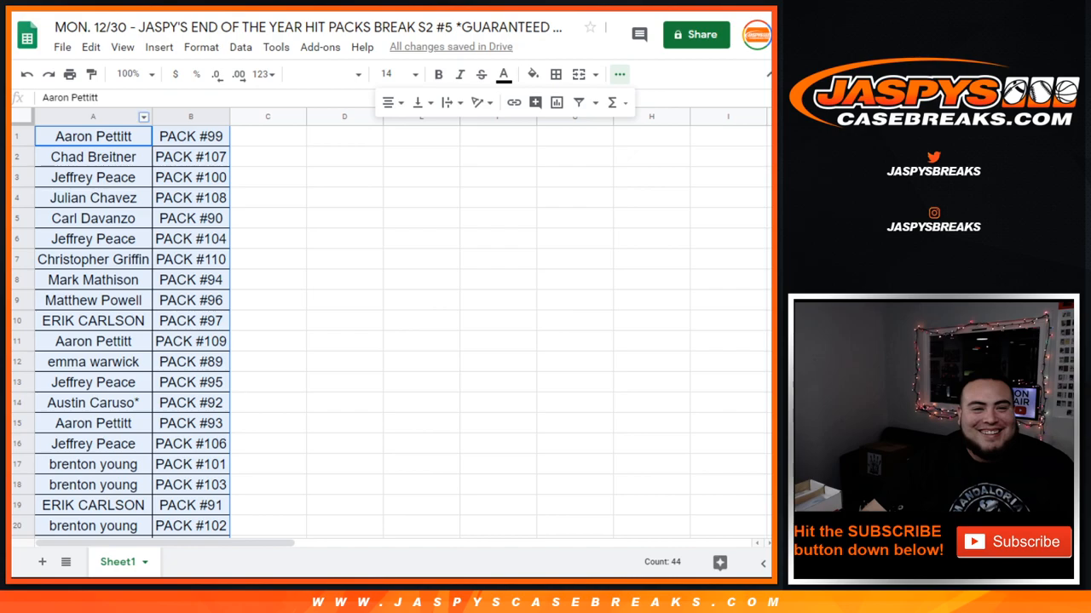
# Sort the selected A:B name-and-pack table A→Z by customer name.
pyautogui.rightClick(92, 116)
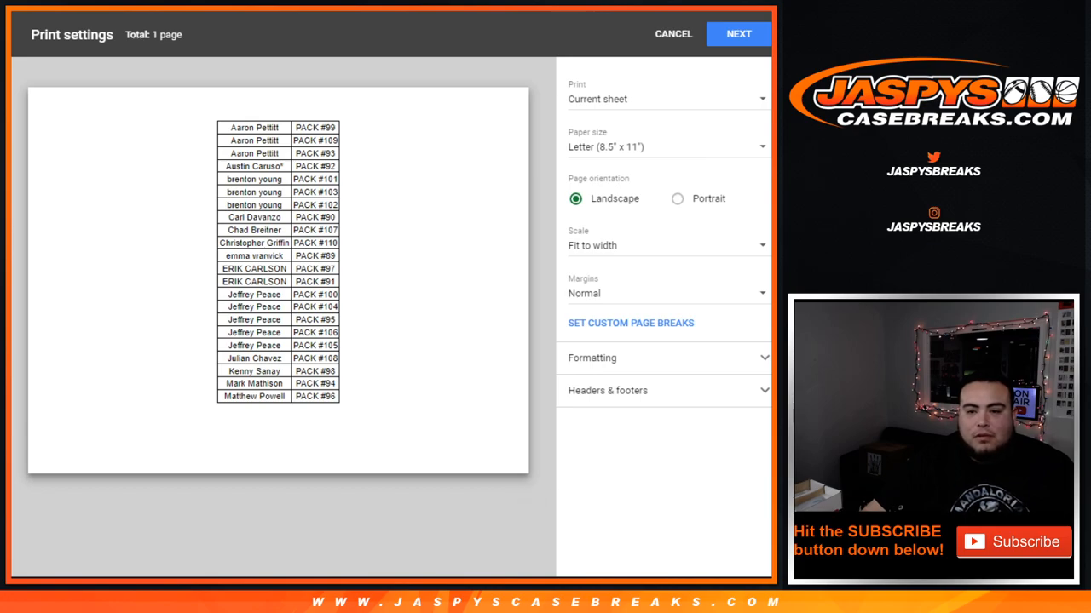
# Print the table in portrait with the workbook title as a header.
pyautogui.click(678, 197)
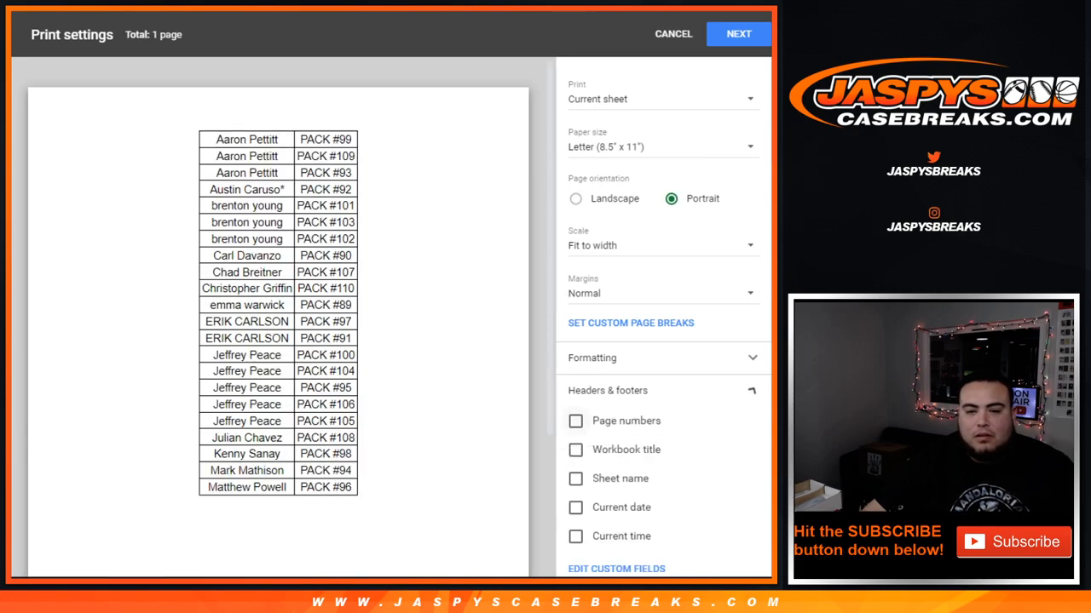
pyautogui.click(576, 449)
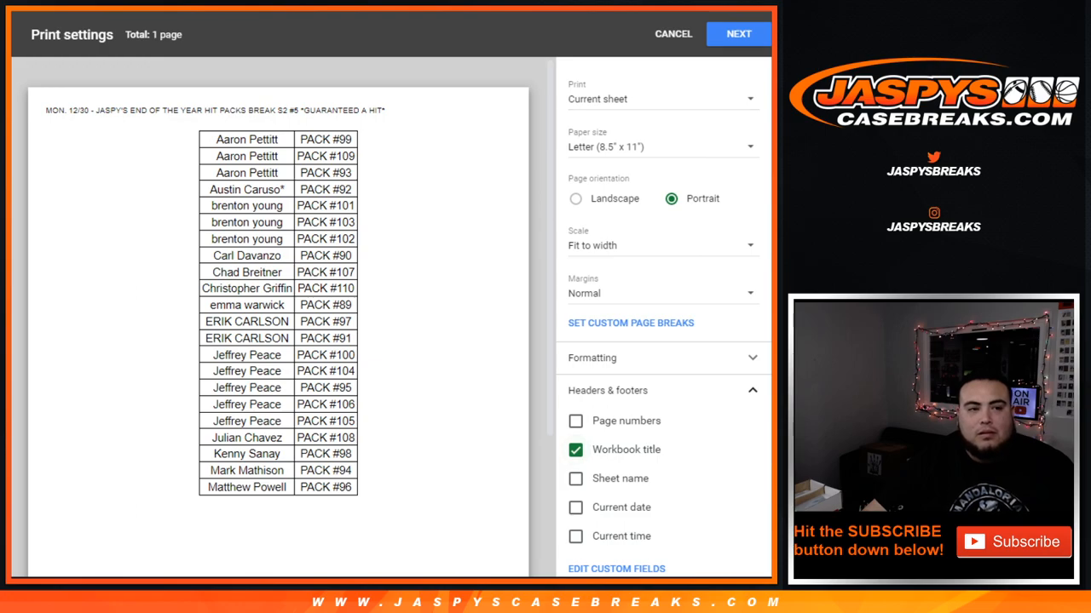
pyautogui.click(671, 34)
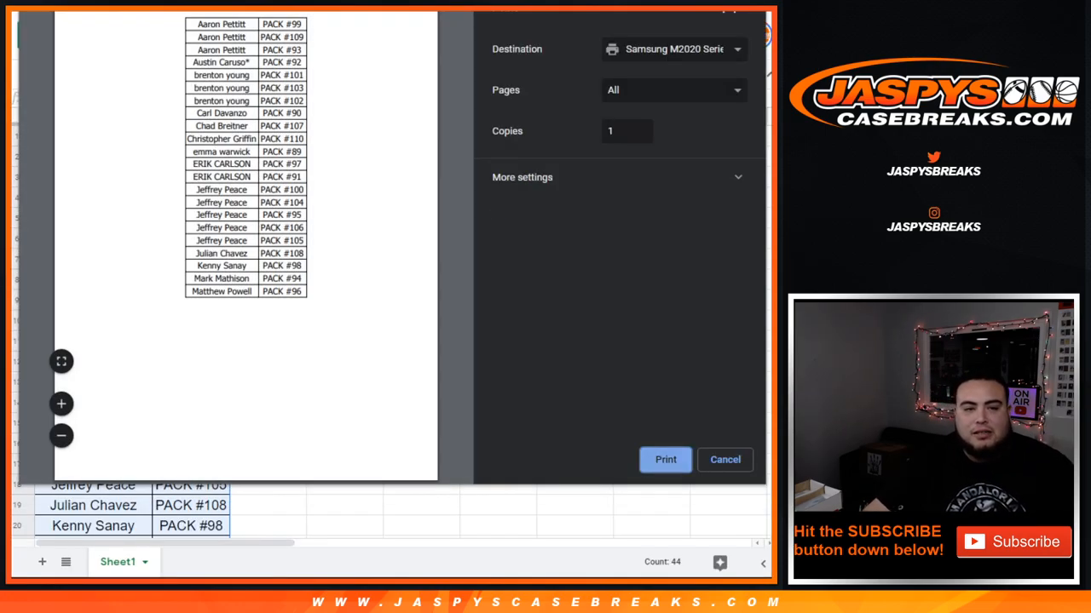
pyautogui.click(724, 460)
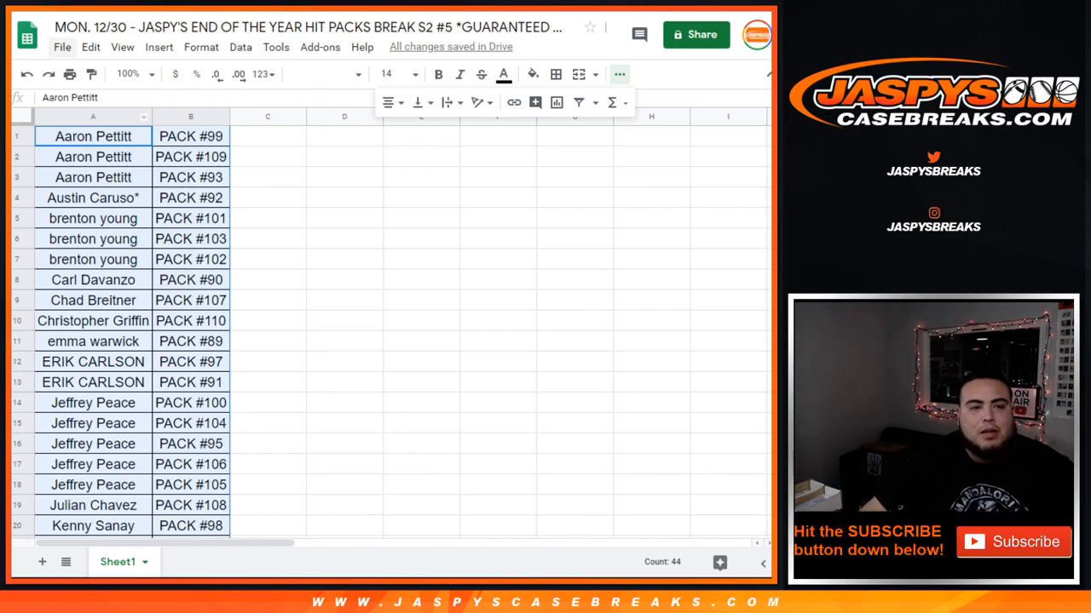
# Show the File menu's download format choices for the spreadsheet.
pyautogui.click(61, 46)
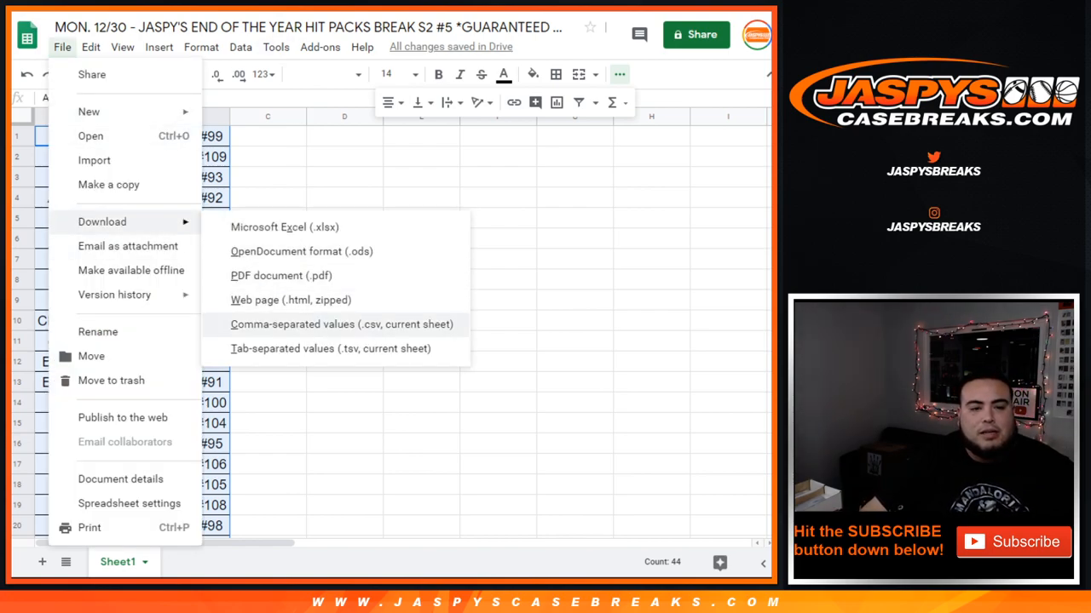